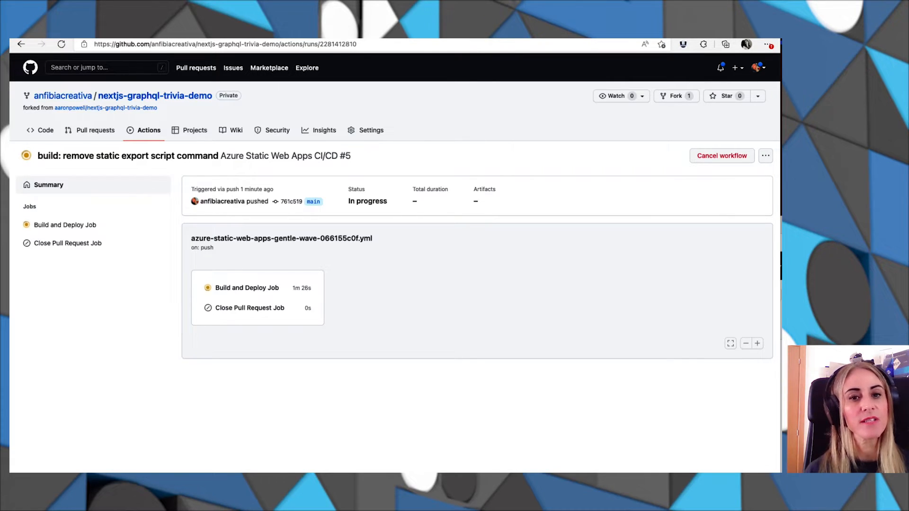
Open the Build and Deploy Job log and scroll through its output.
click(65, 225)
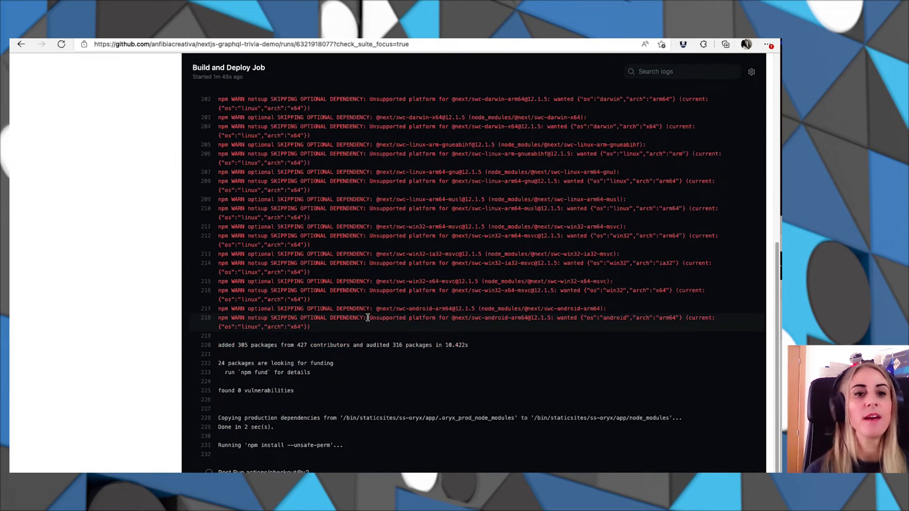
scroll(down, 3)
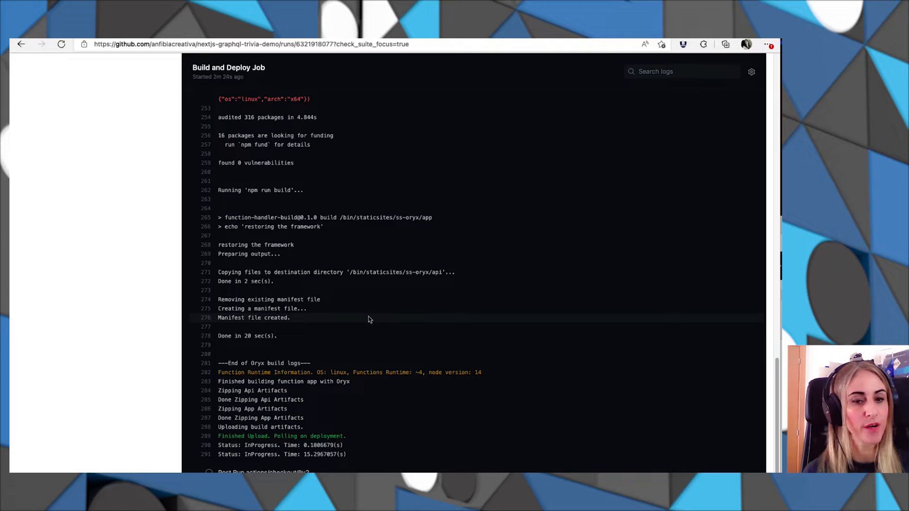
scroll(down, 3)
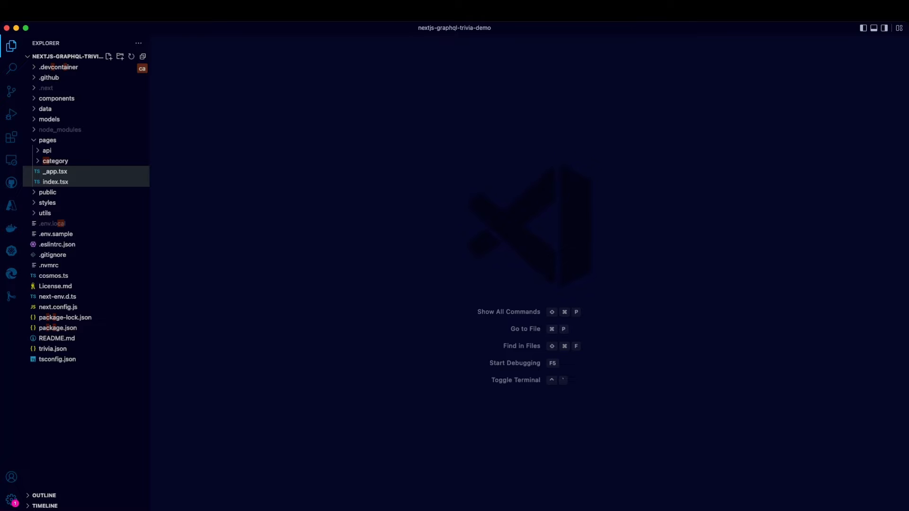
Expand the data folder and glance at the Azure resources panel before returning to Explorer.
click(55, 181)
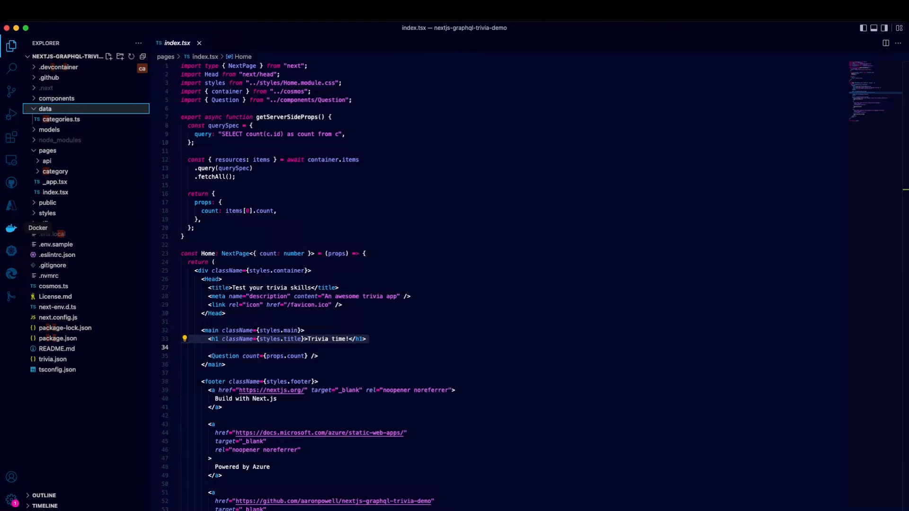
click(10, 205)
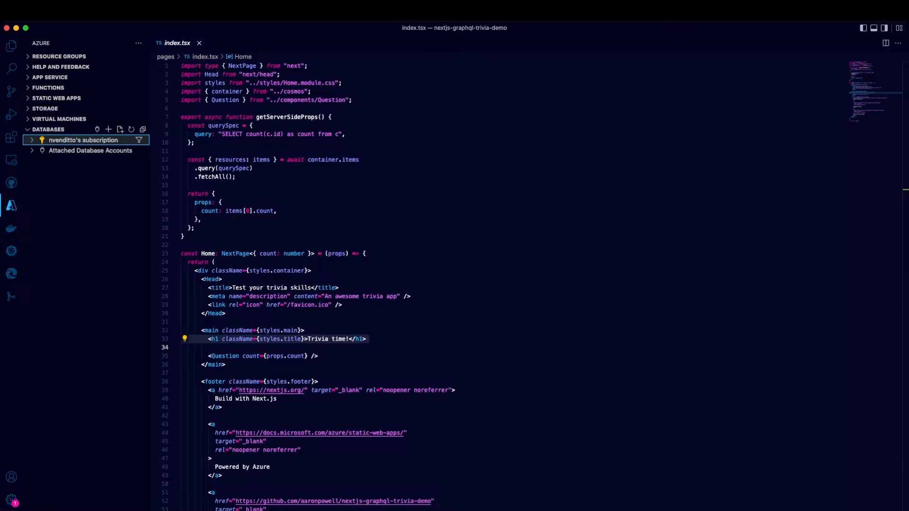
click(31, 140)
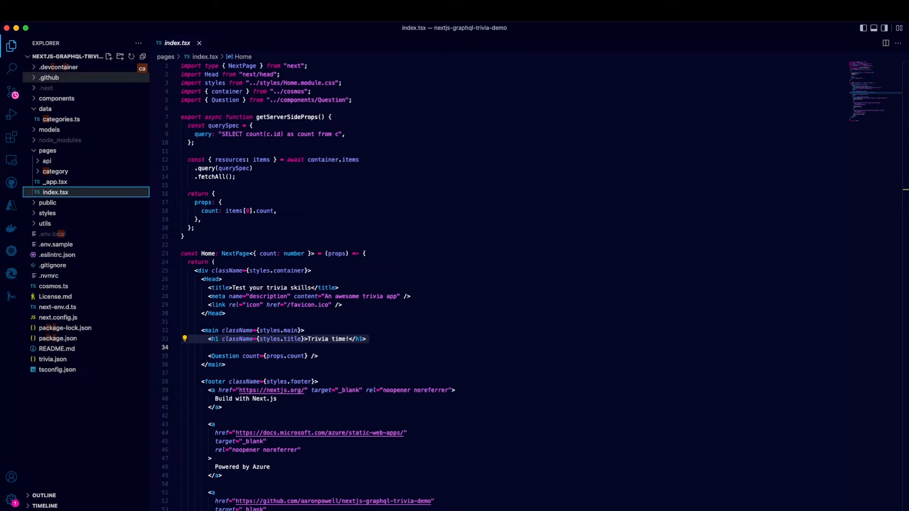
Open the Question component and index.tsx from components and scroll through the code.
click(57, 98)
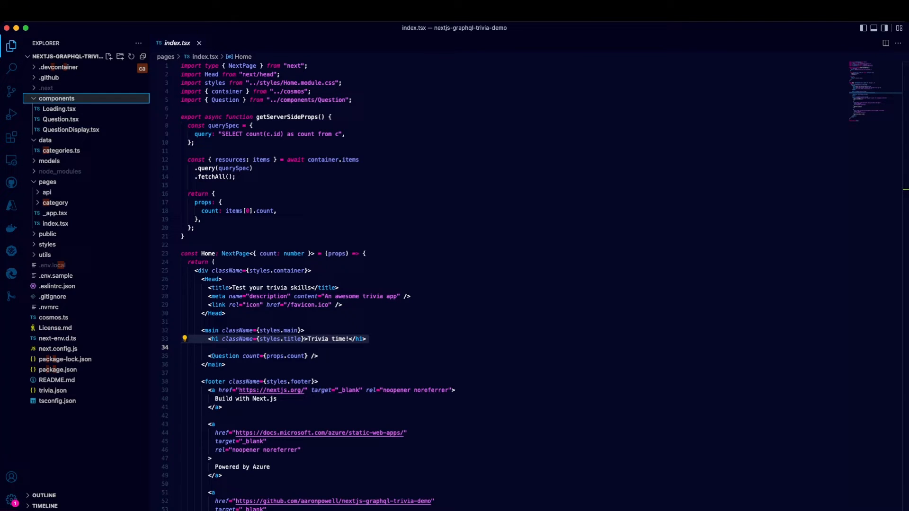
click(60, 120)
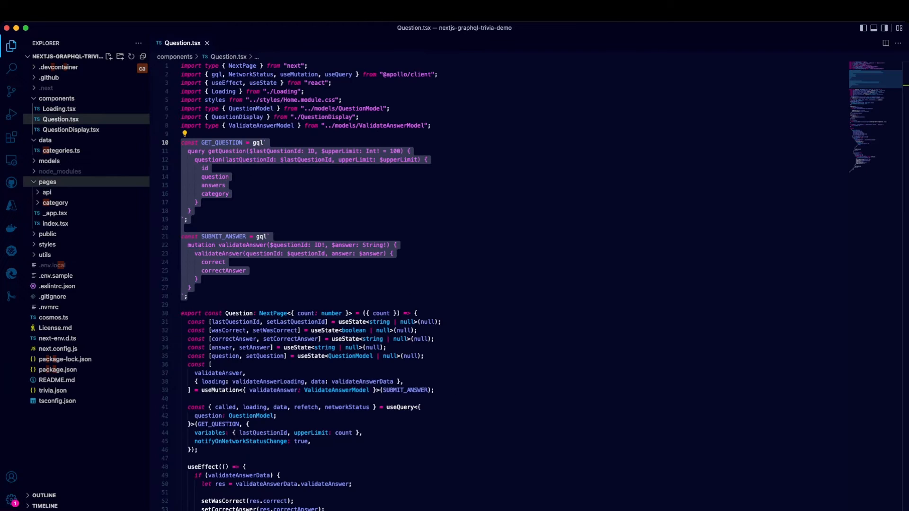
click(55, 223)
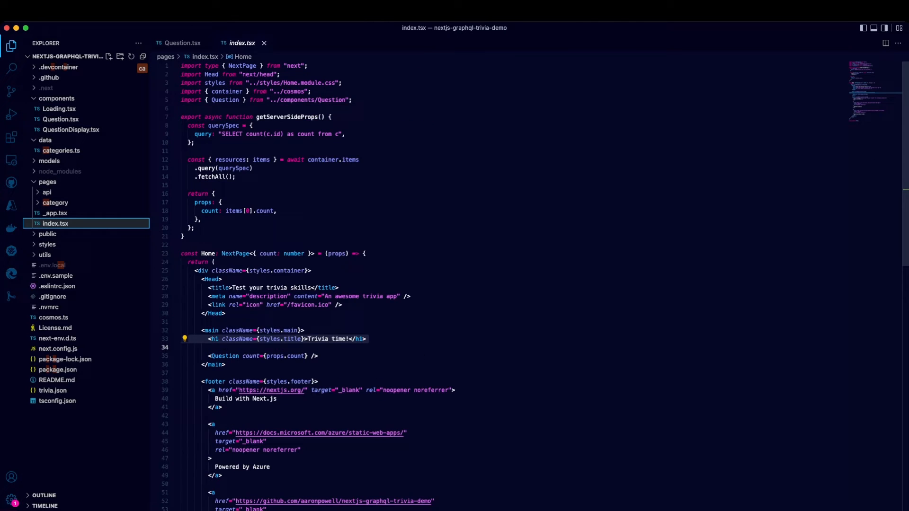
scroll(down, 3)
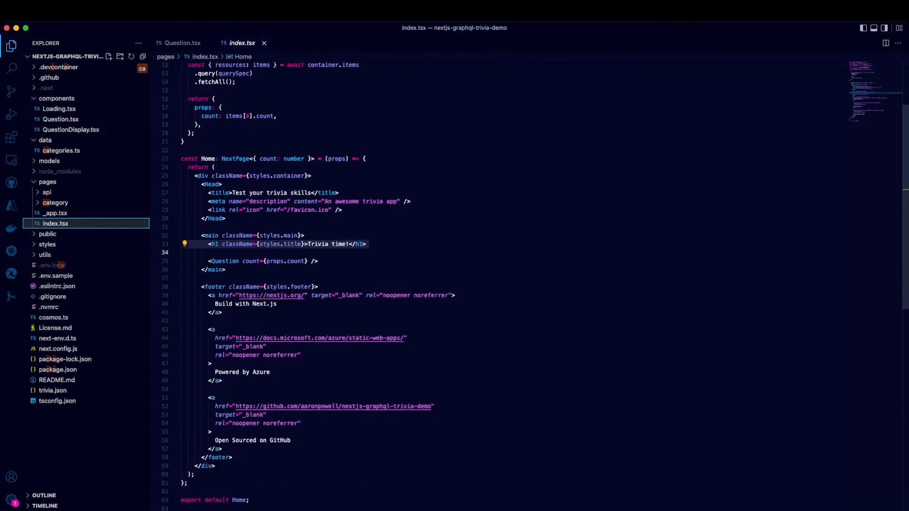
scroll(up, 3)
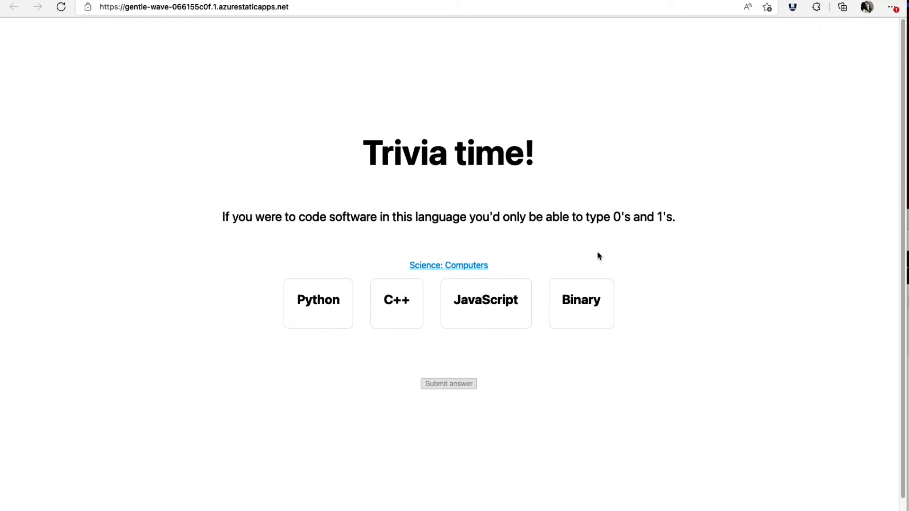
Choose Binary on the computers question and submit it as the answer.
click(317, 304)
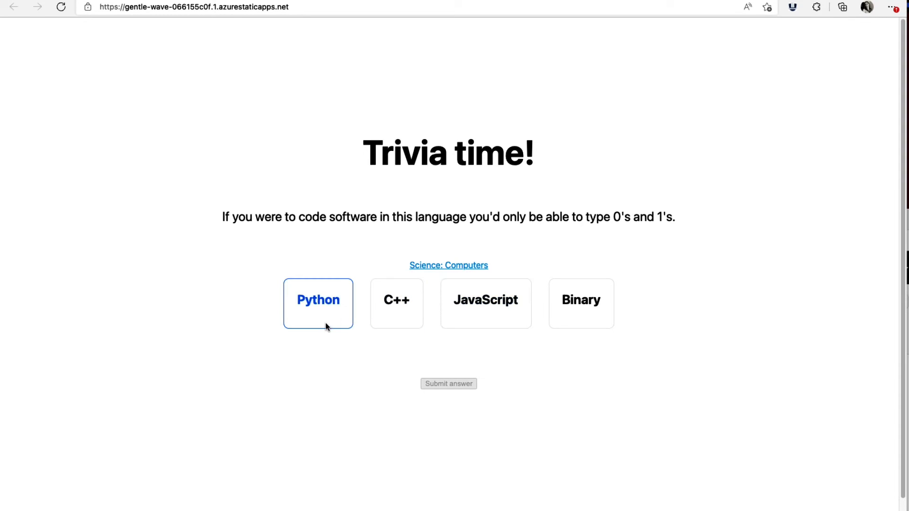
click(485, 303)
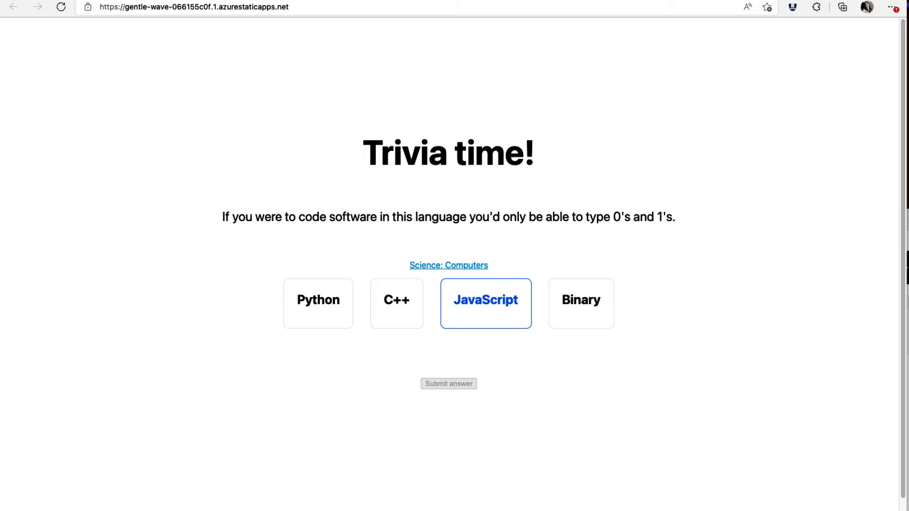
mouse_move(455, 317)
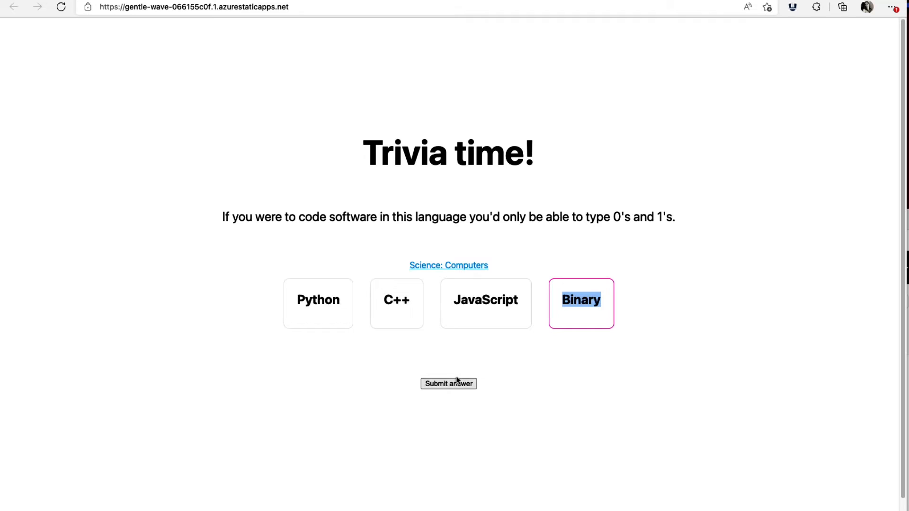
click(448, 383)
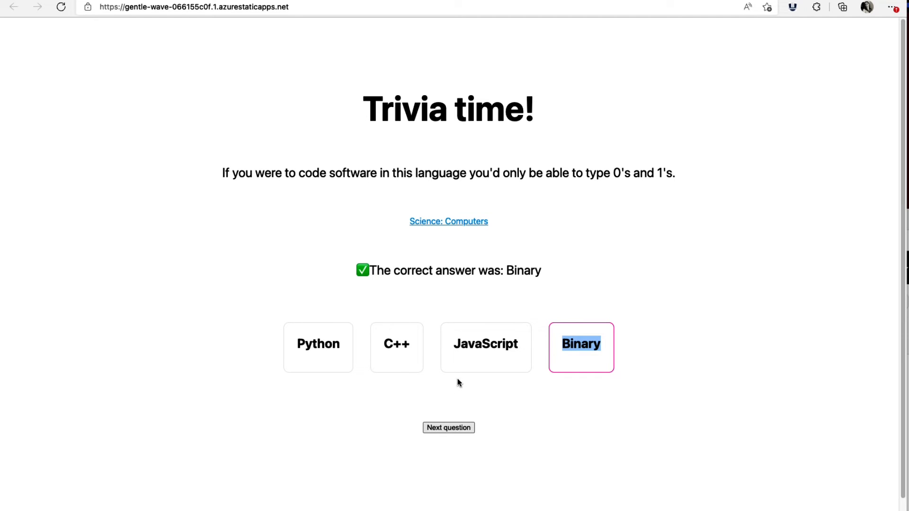
click(448, 221)
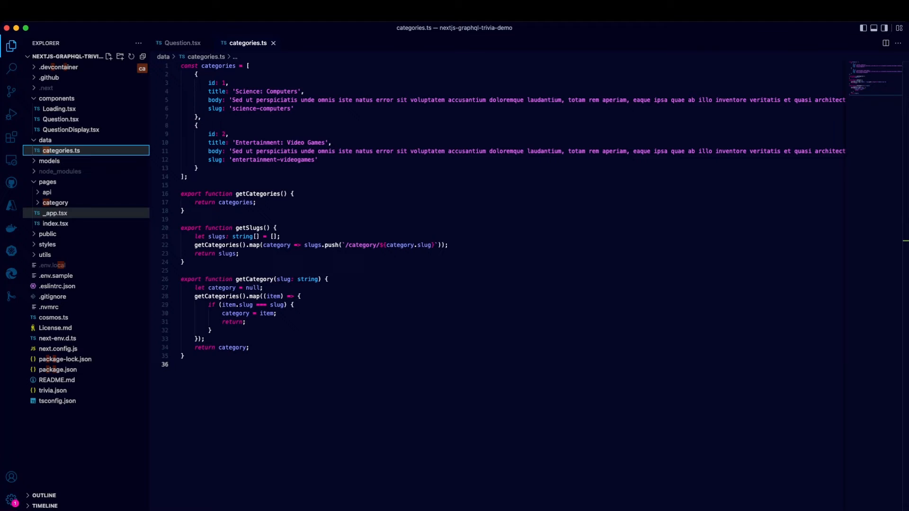
Open pages/category/[slug].tsx in the Explorer.
click(55, 202)
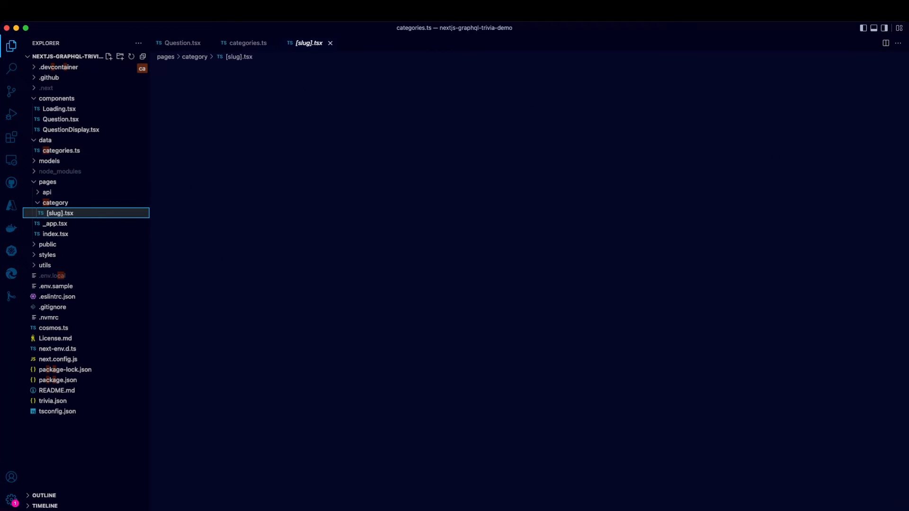
click(59, 212)
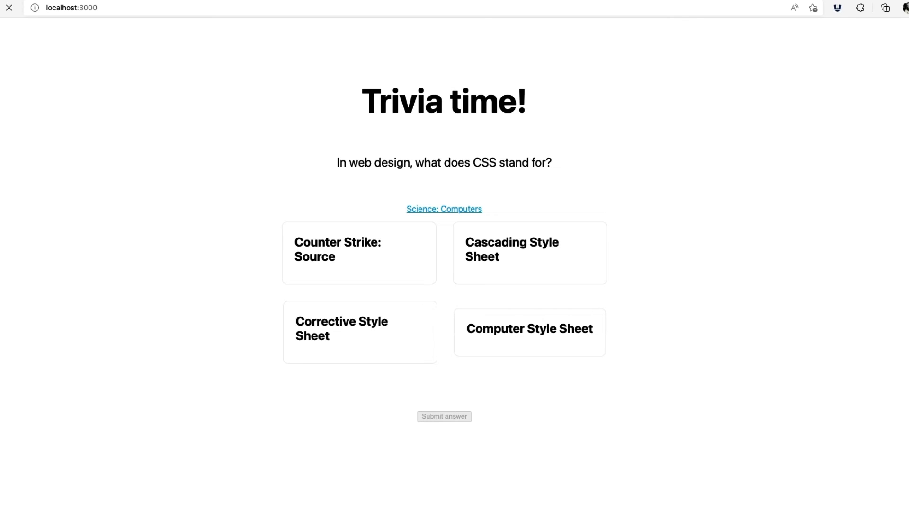
Return from the localhost trivia page to [slug].tsx in VS Code.
click(443, 417)
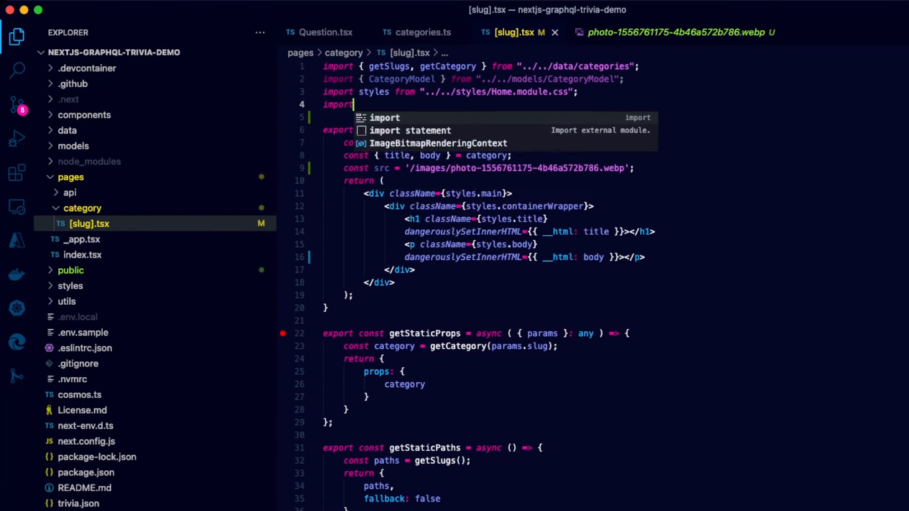
Import Image from next/image and add an Image with width 1024, height 200.
text(Image from "next")
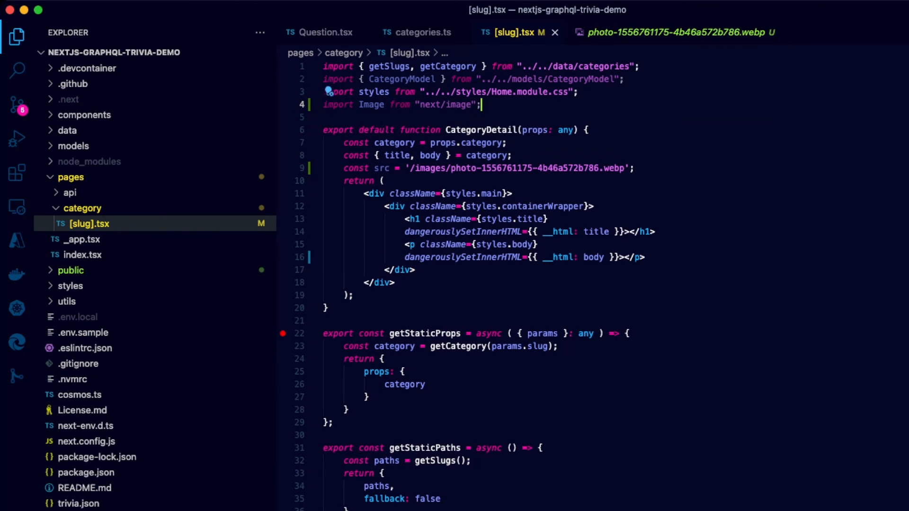
text(<Image src={src} width)
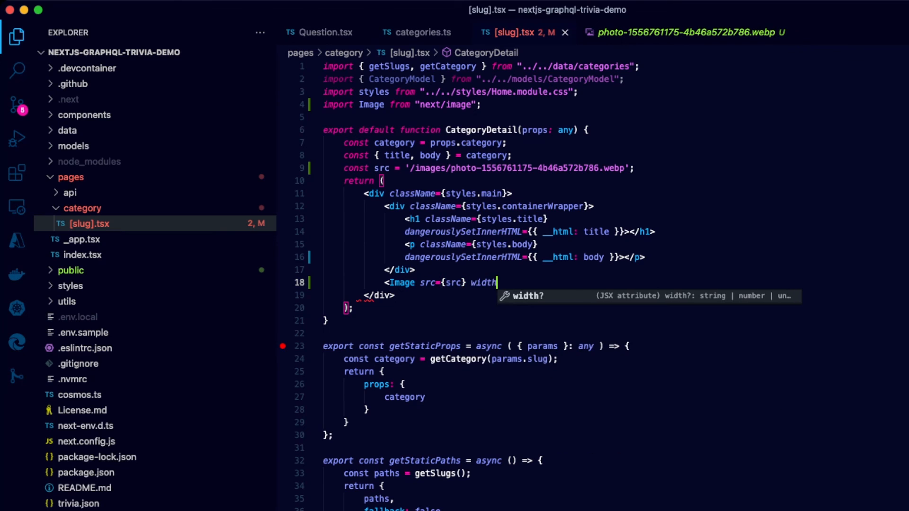
text(="1024" height)
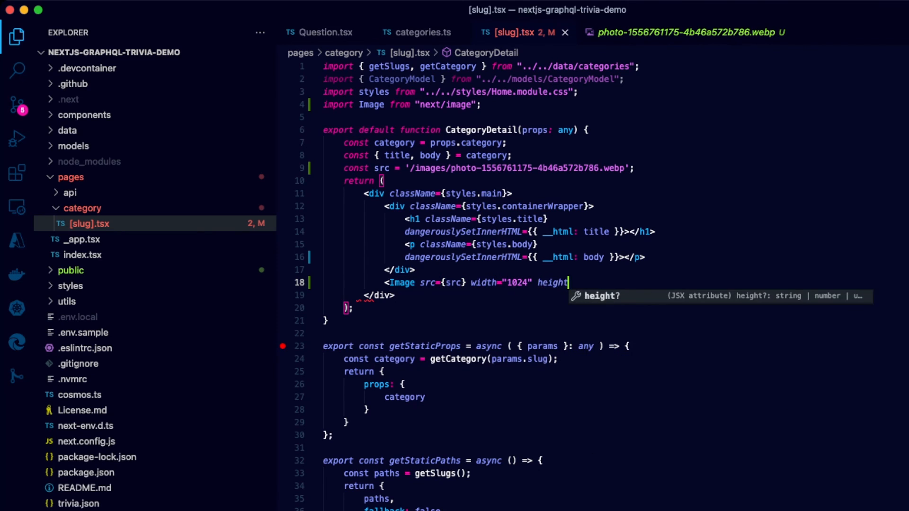
text(="200" objectFit="c)
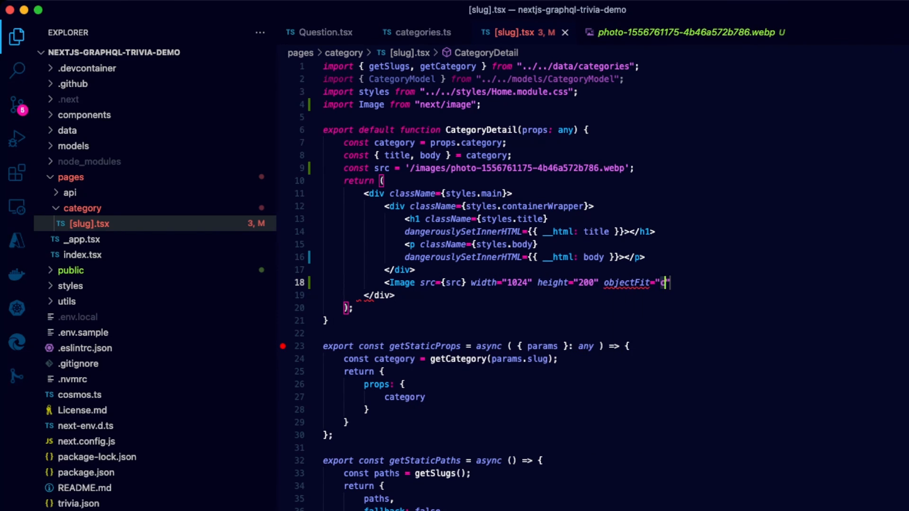